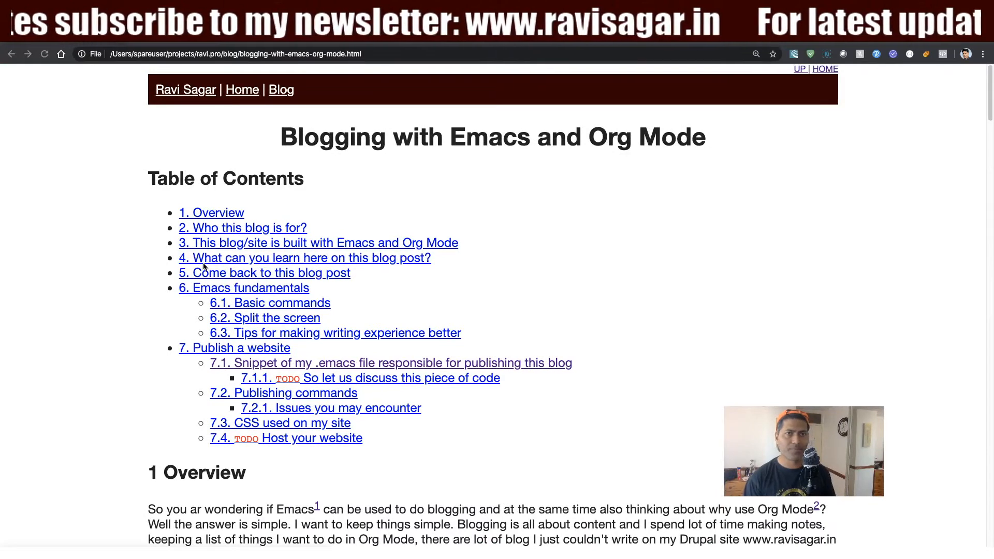
pyautogui.scroll(-3)
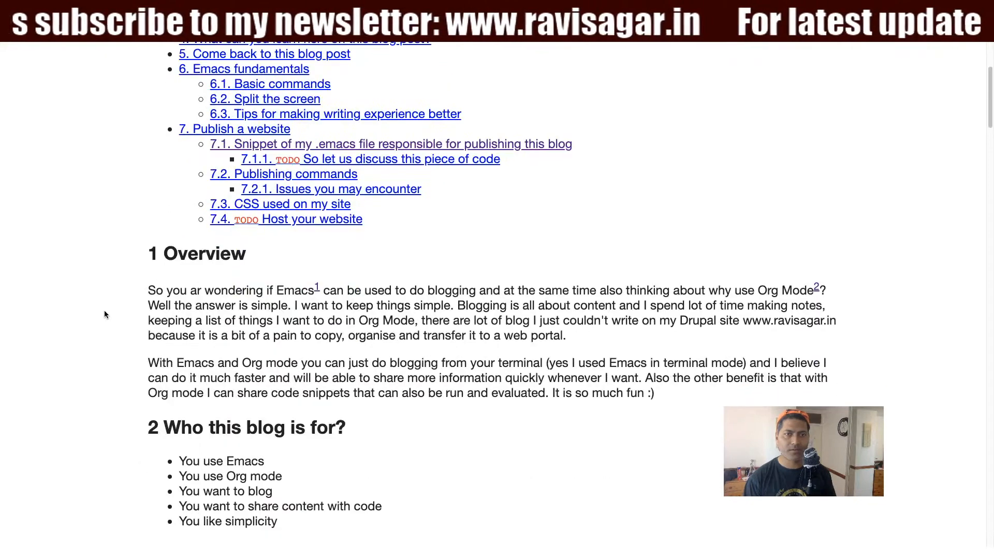
pyautogui.scroll(3)
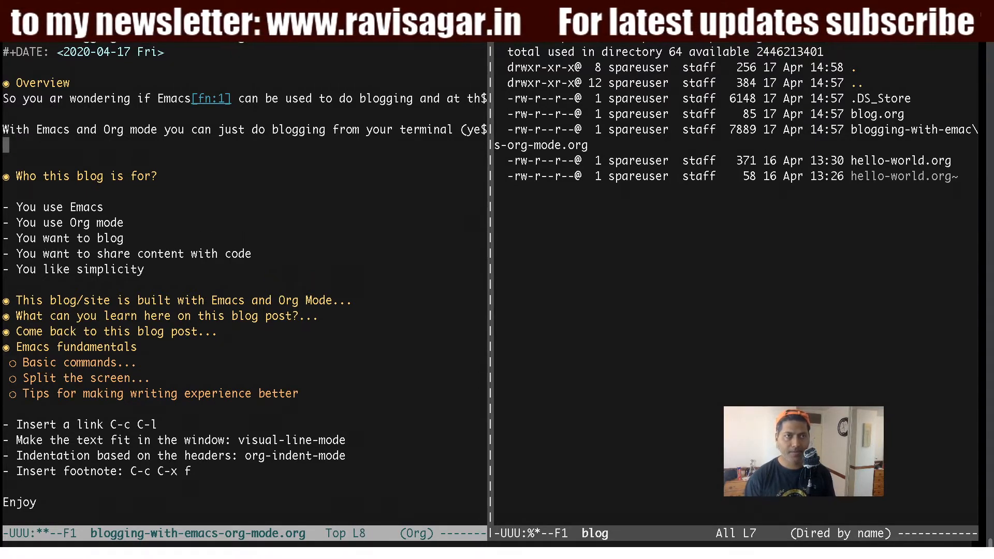
pyautogui.write('This link to')
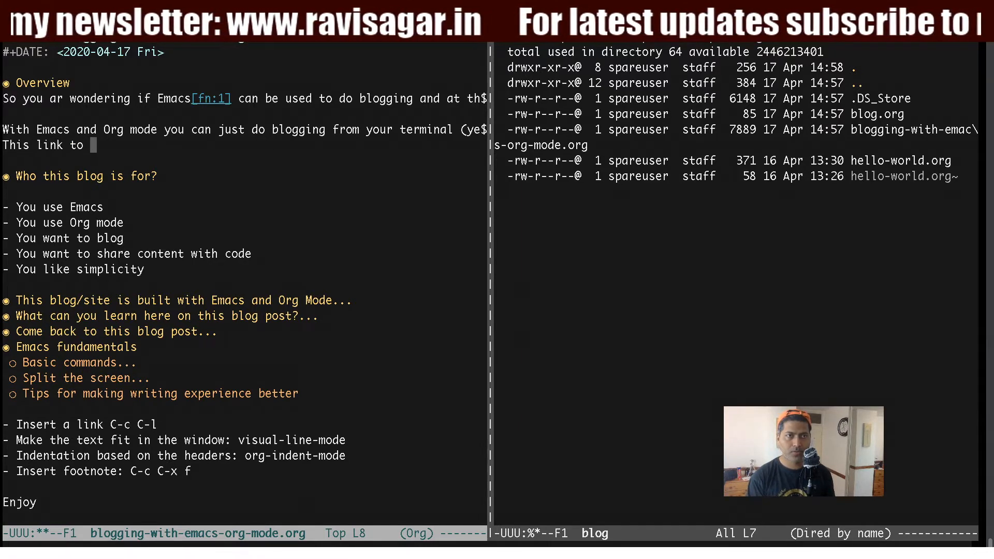
pyautogui.write('this blog')
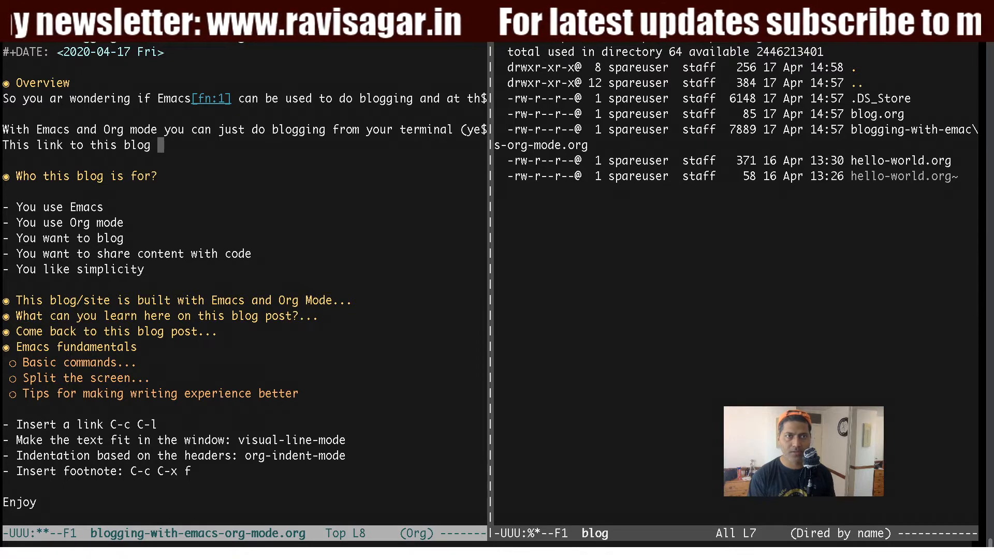
pyautogui.write('site is')
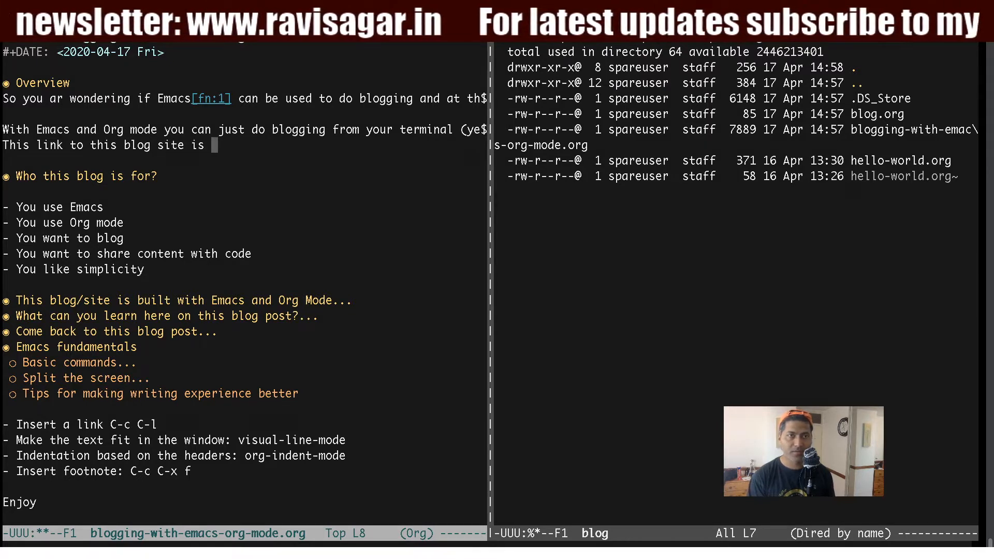
pyautogui.write('www.ravi')
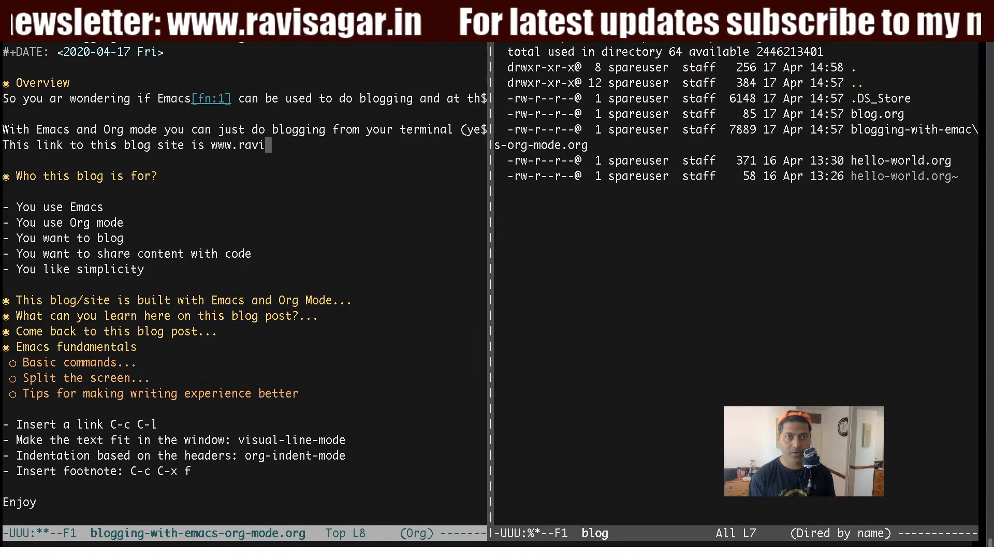
pyautogui.write('.pro')
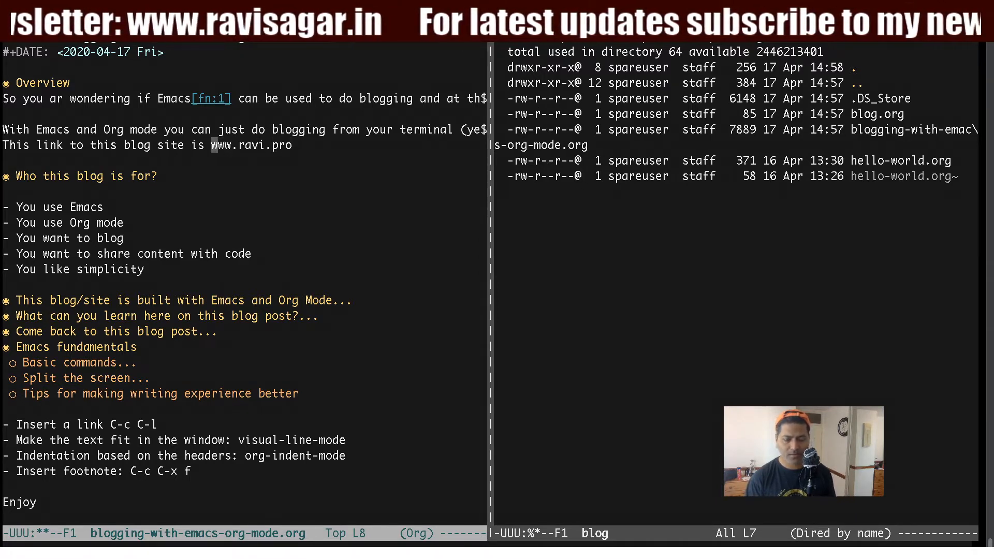
pyautogui.write('http')
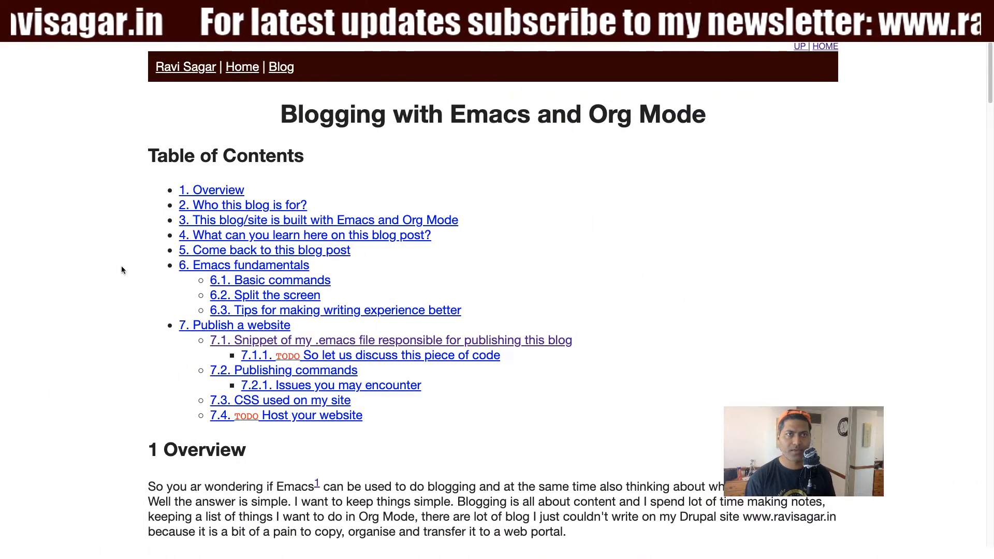
pyautogui.scroll(-3)
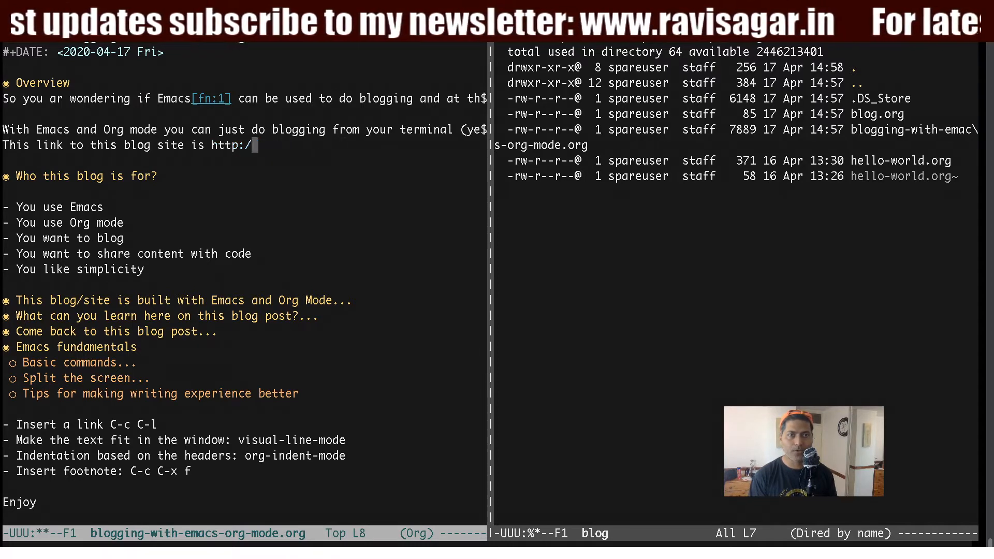
pyautogui.press('backspace')
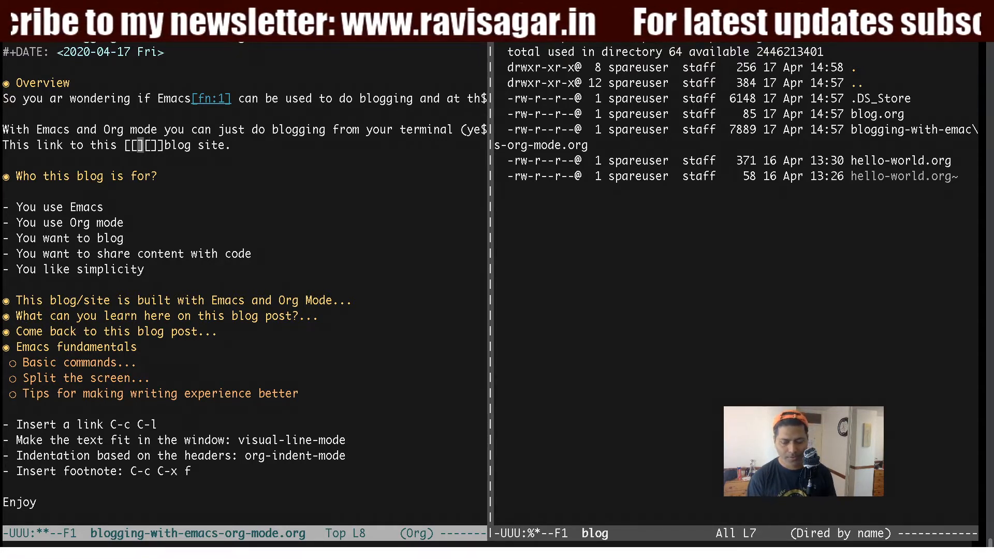
pyautogui.write('htt://')
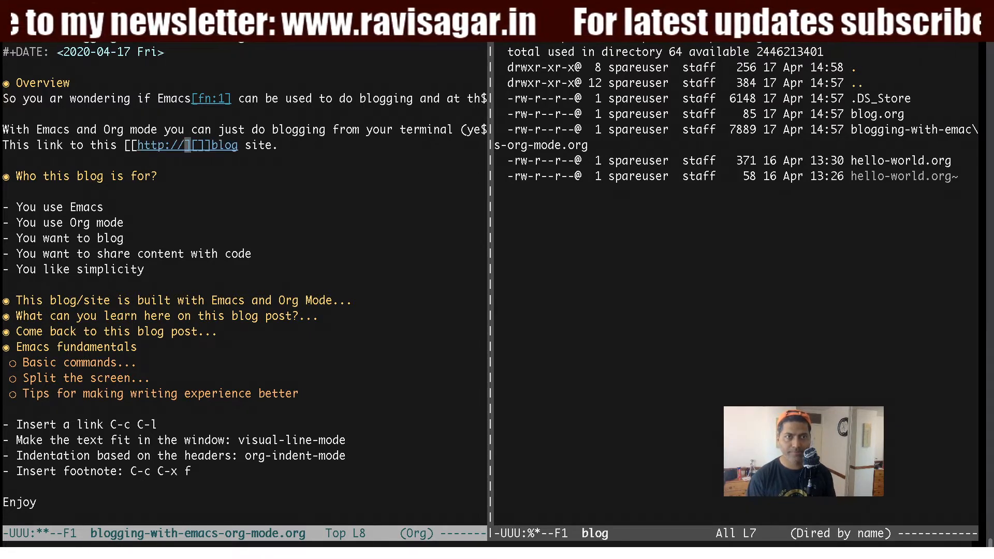
pyautogui.write('www.')
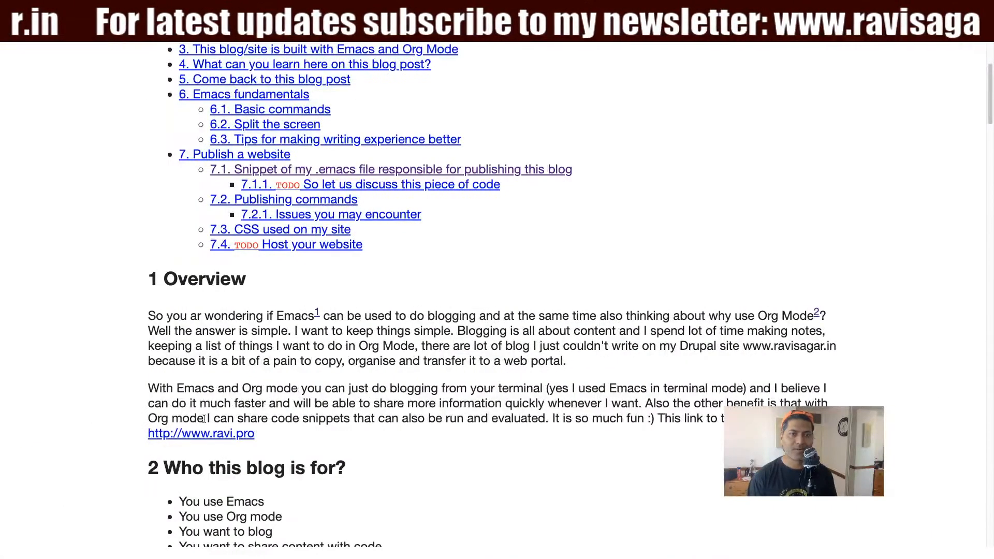
# Scroll the reloaded page to the Overview sentence showing 'blog' as a clickable link.
pyautogui.scroll(-3)
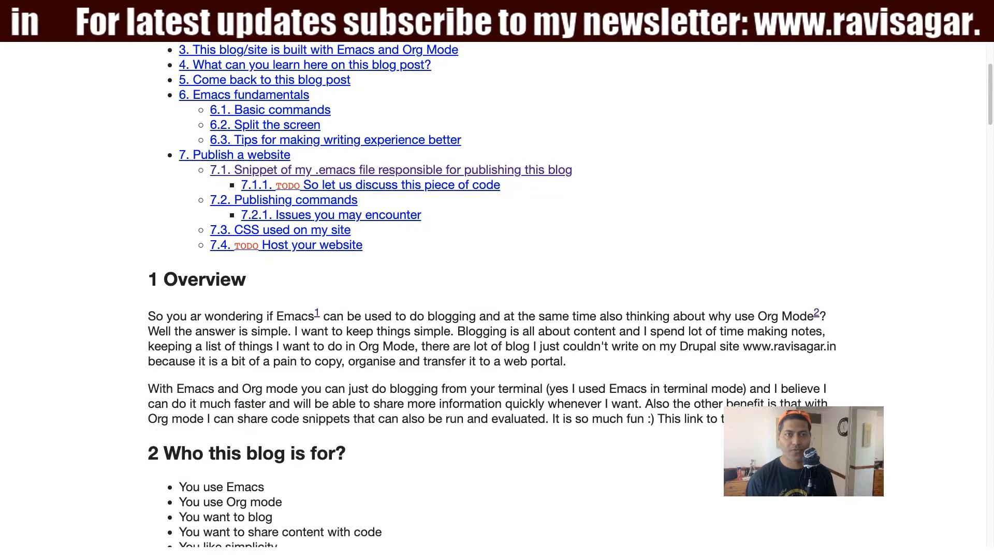
pyautogui.scroll(-3)
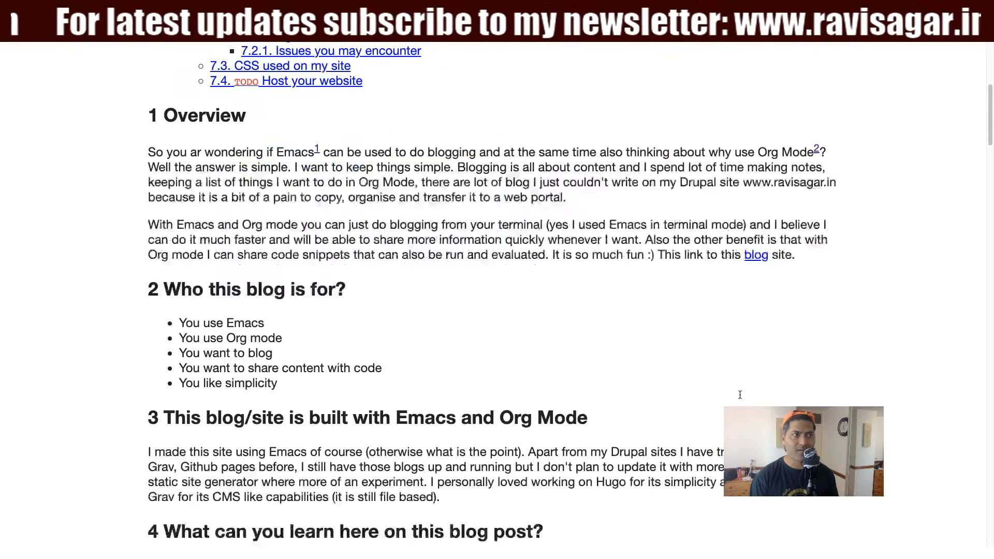
pyautogui.moveTo(756, 263)
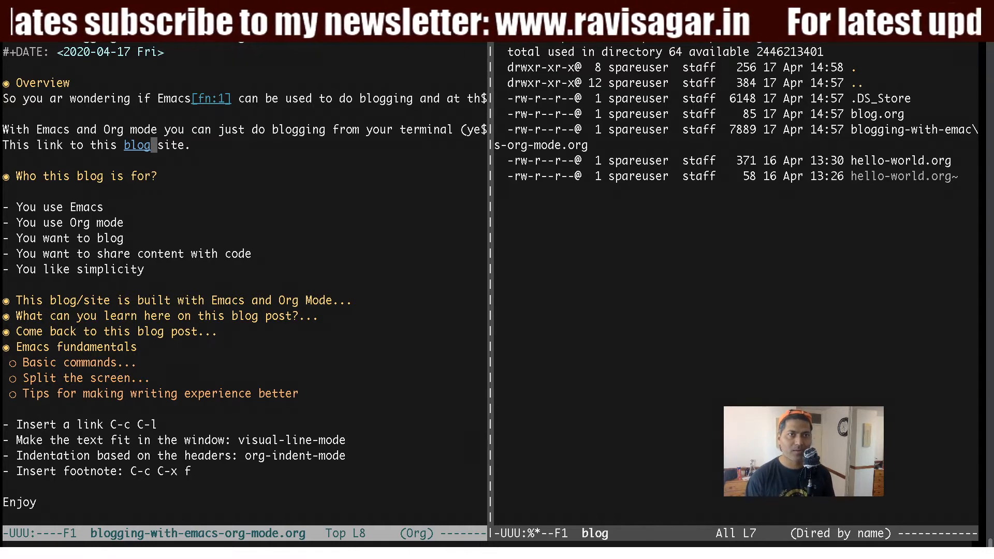
pyautogui.write('[[http://www.ravi.pro][]]')
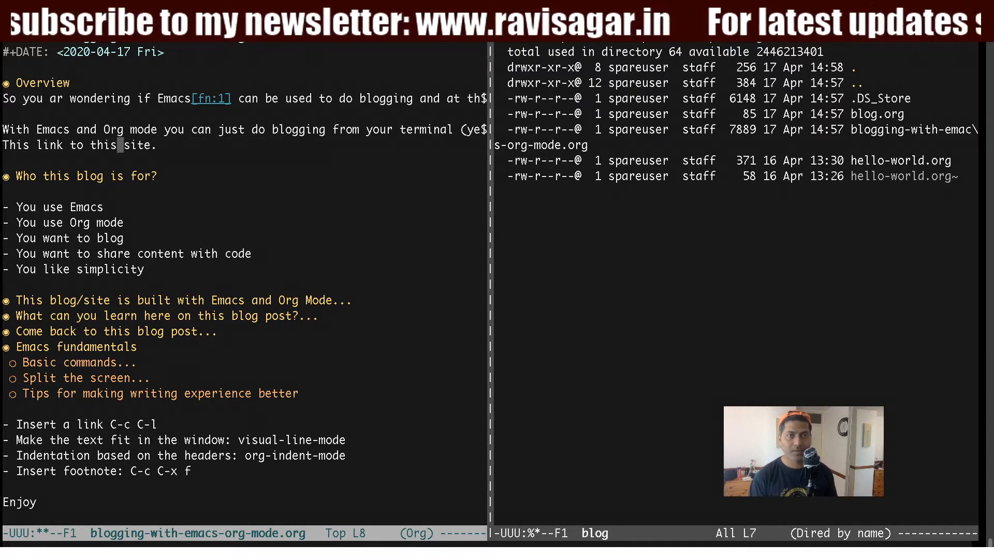
pyautogui.write('blog')
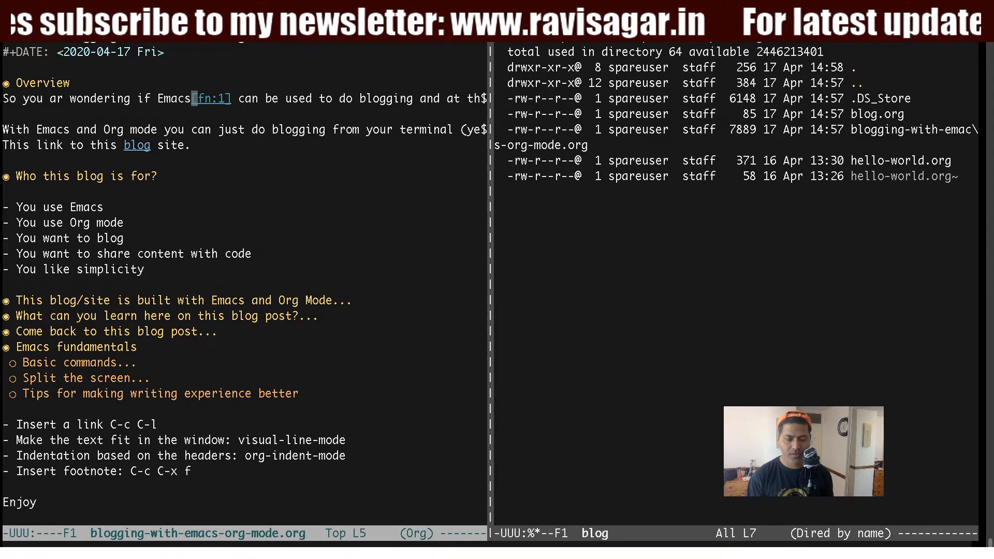
# Scroll to the Footnotes section showing the new empty [fn:3] definition.
pyautogui.scroll(-3)
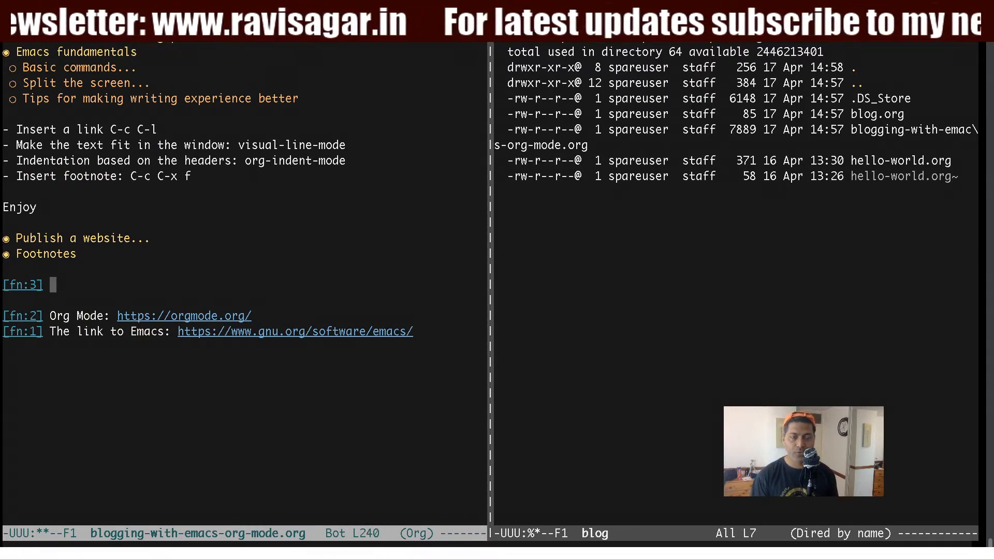
# Fill footnote 3 with 'This is the new foot note from the place where we learnt how to insert a link.'.
pyautogui.write('This is the')
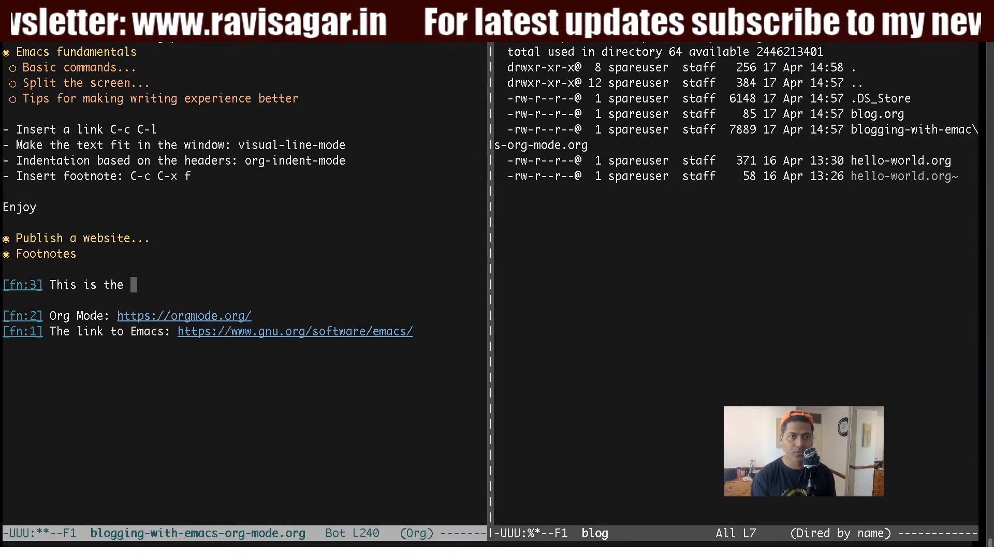
pyautogui.write('new foot note')
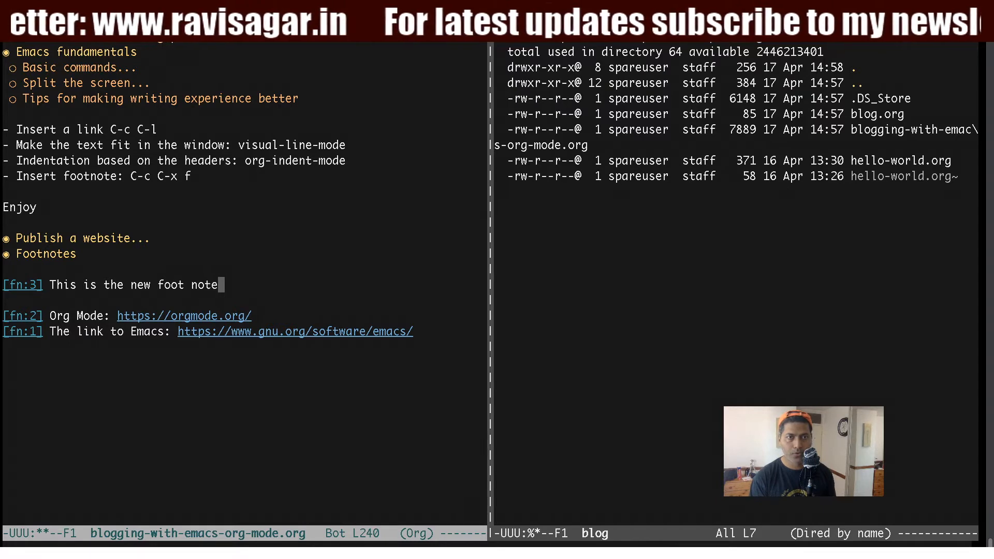
pyautogui.write('from the')
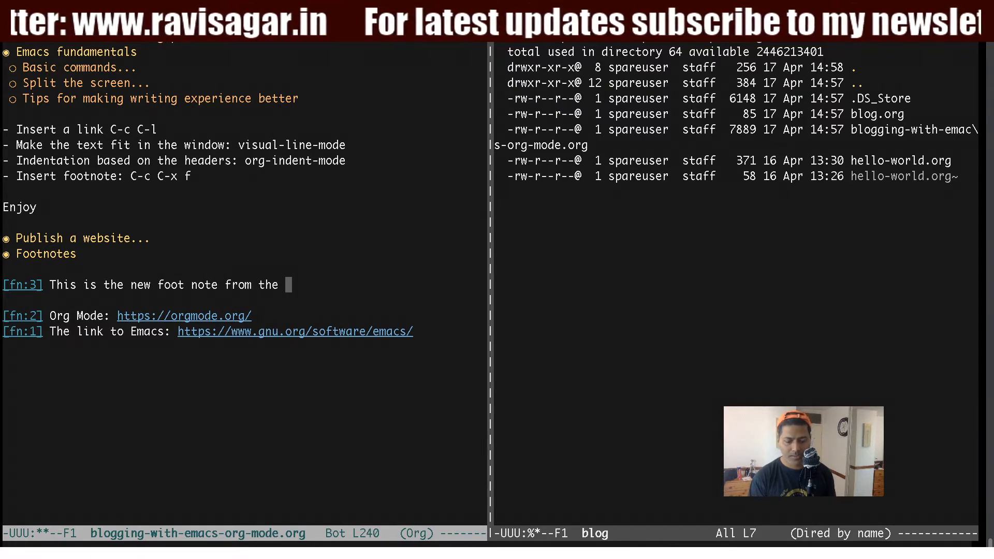
pyautogui.write('place where we learnt how to insert a link.')
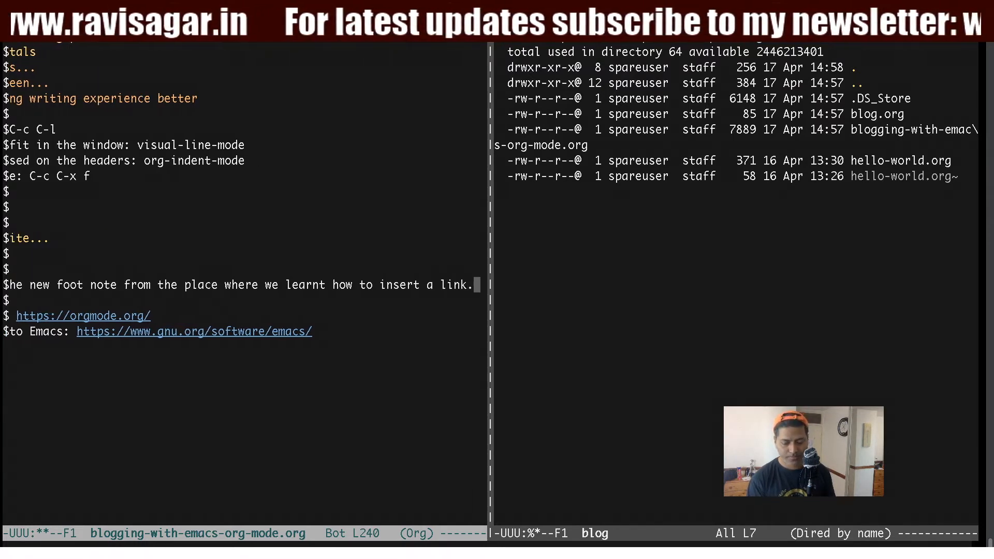
pyautogui.press('C-x C-s')
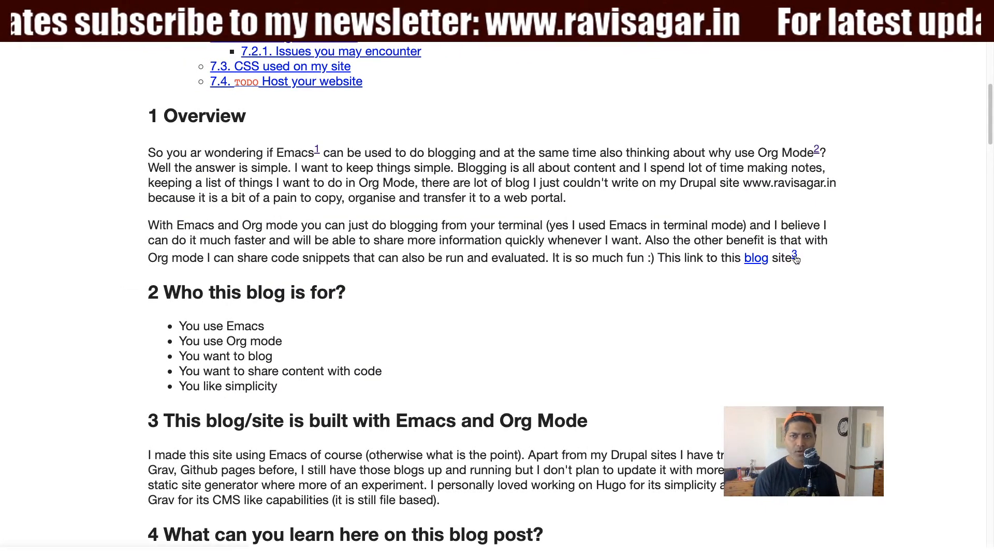
# Scroll to the published Footnotes list and highlight footnote 3's text.
pyautogui.scroll(-3)
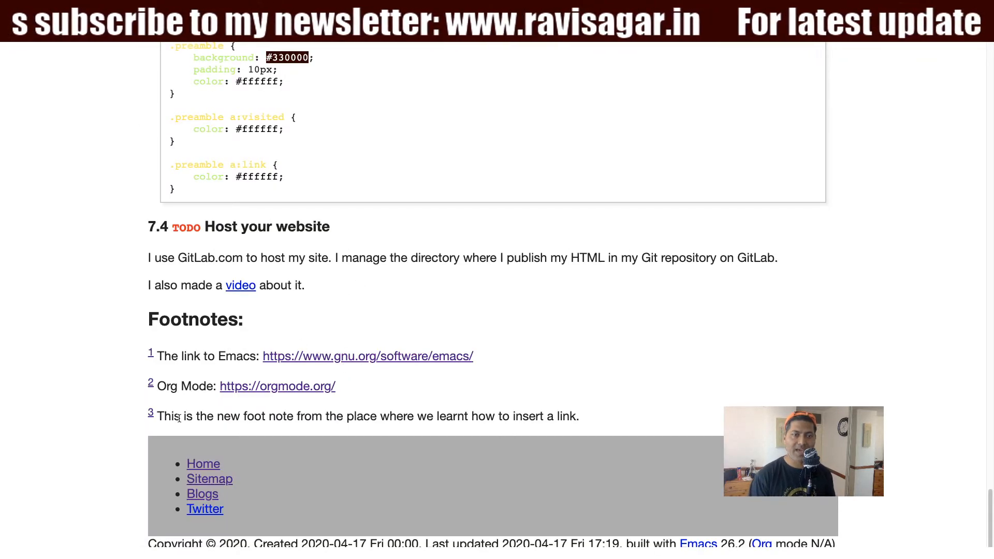
pyautogui.doubleClick(254, 417)
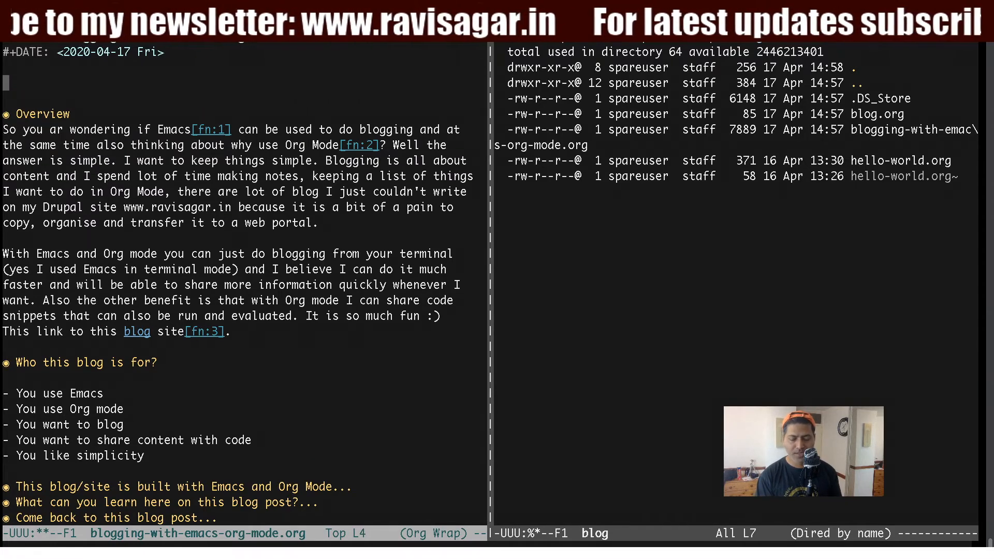
# Add an empty trial '*' heading above Overview and move to the next line.
pyautogui.write('*')
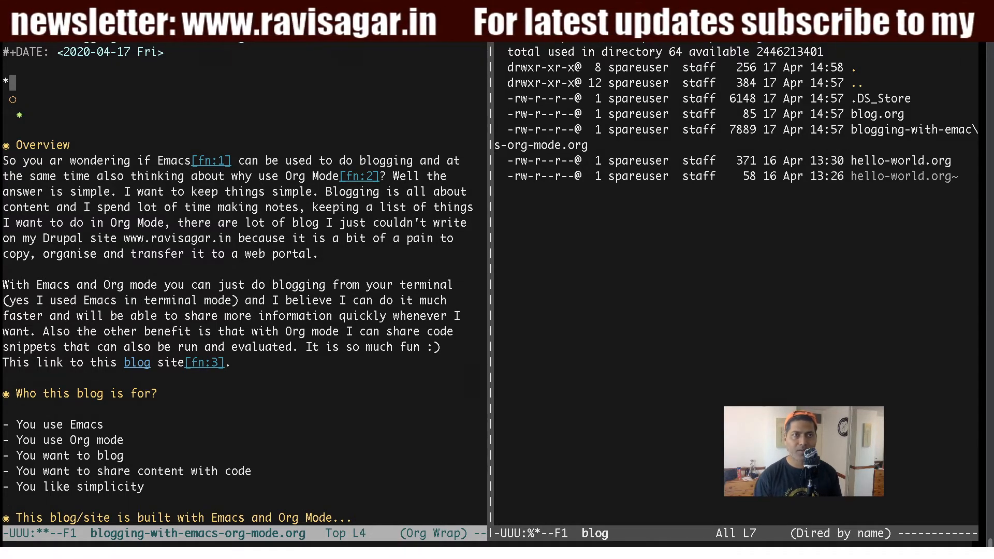
pyautogui.press('down')
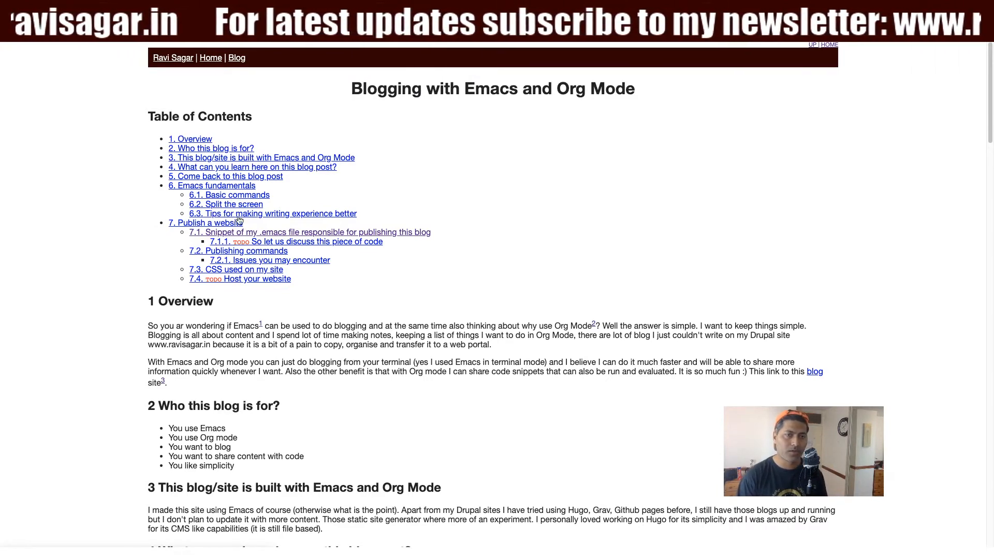
pyautogui.scroll(-3)
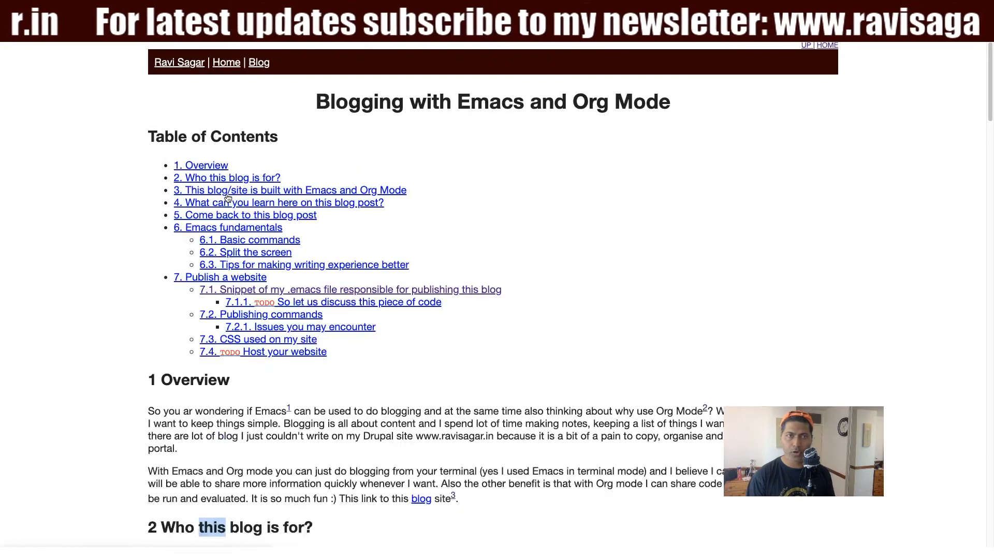
pyautogui.scroll(-3)
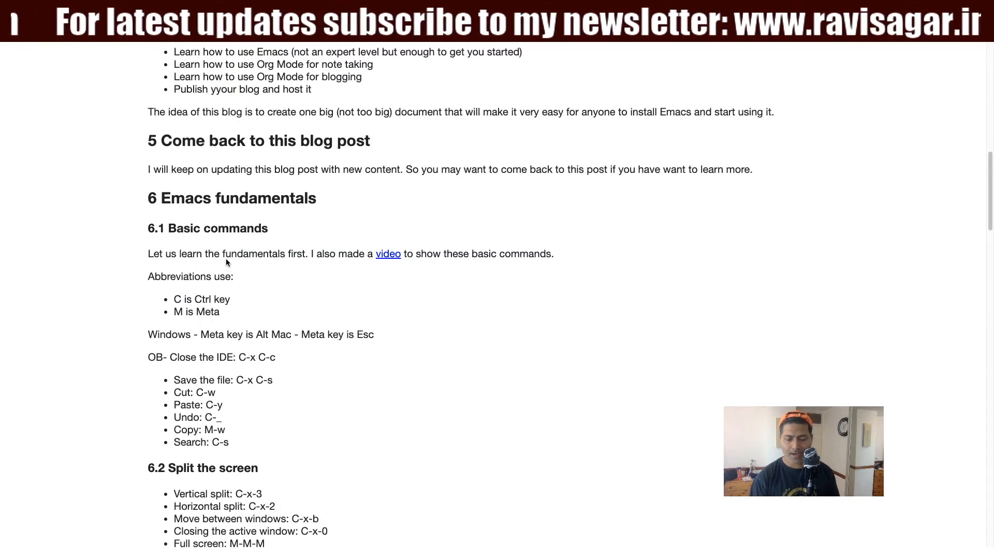
pyautogui.scroll(3)
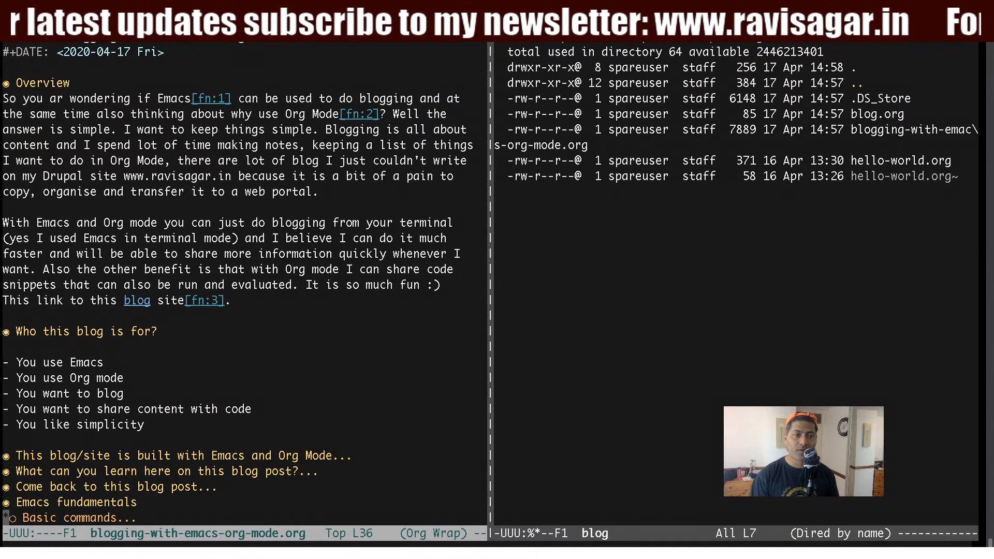
pyautogui.scroll(-3)
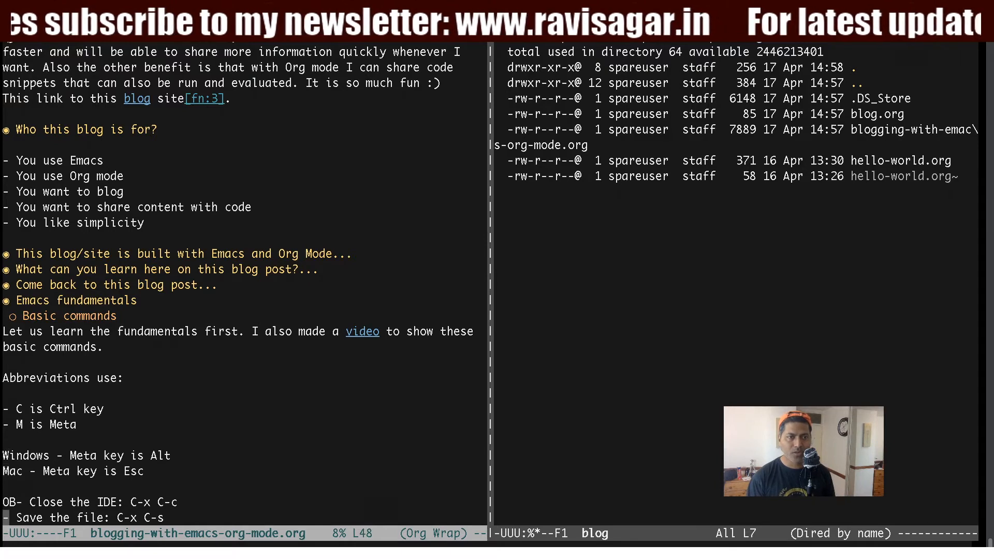
pyautogui.scroll(-3)
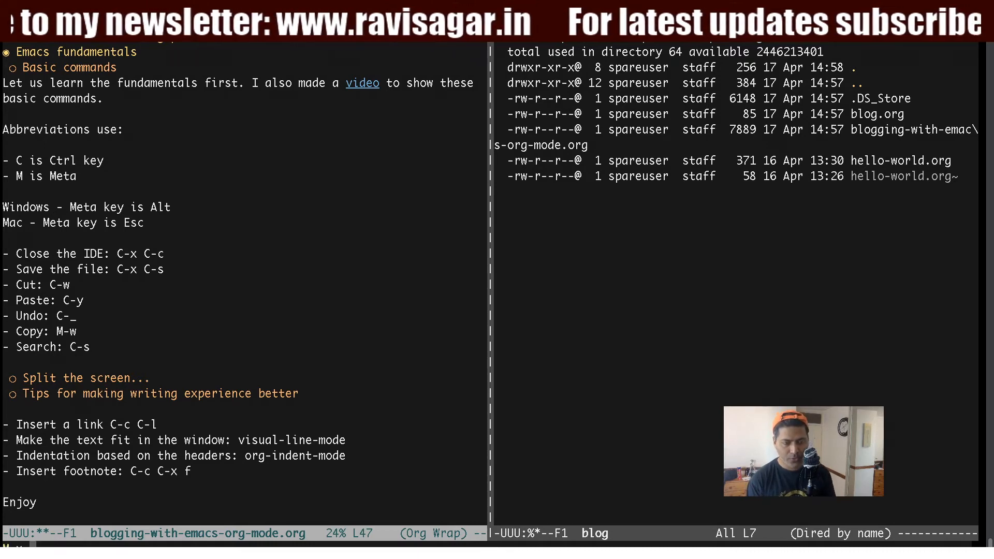
# Complete the M-x org-indent-mode command so body text indents under its headings.
pyautogui.press('TAB')
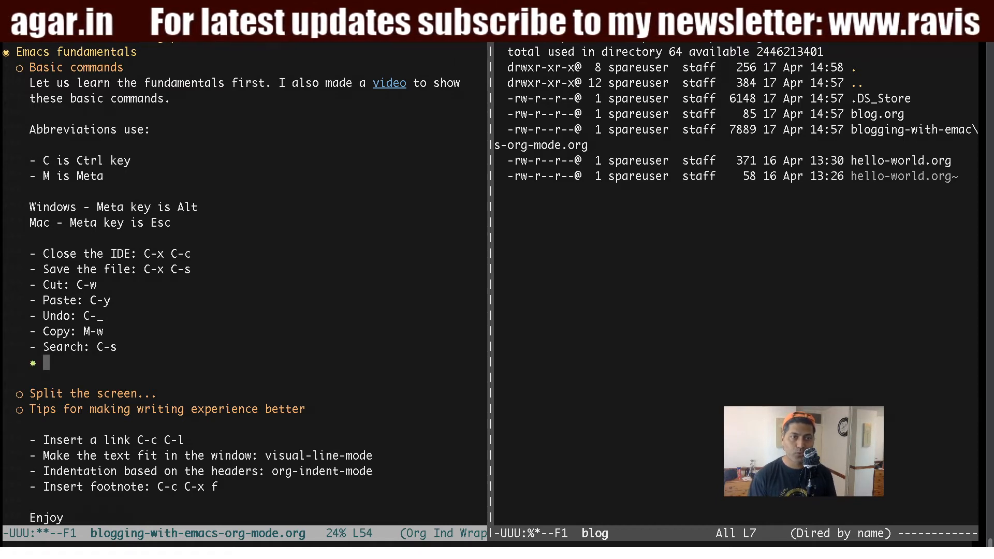
# Name the new sub-heading 'This is my header 3' after the Basic commands list.
pyautogui.write('This is my hea')
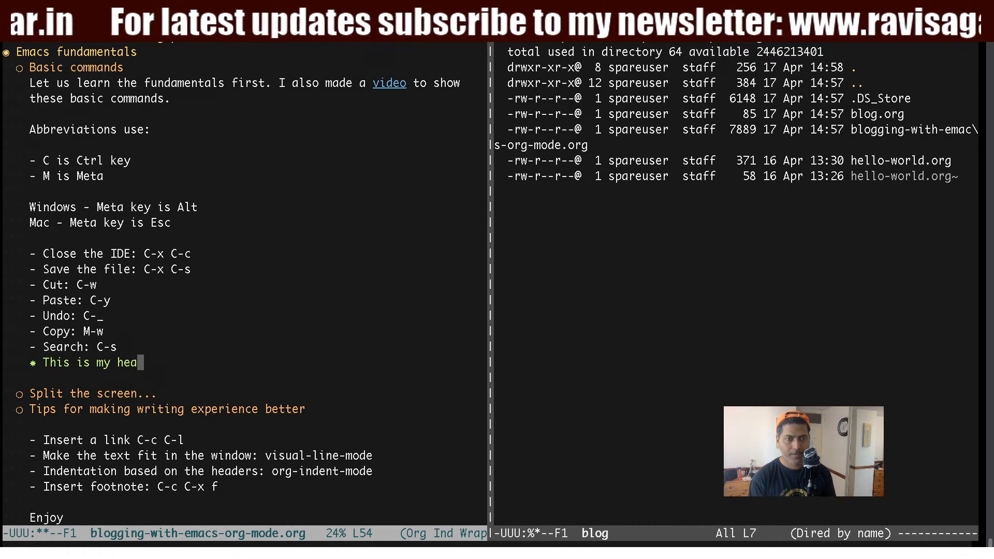
pyautogui.write('der 3')
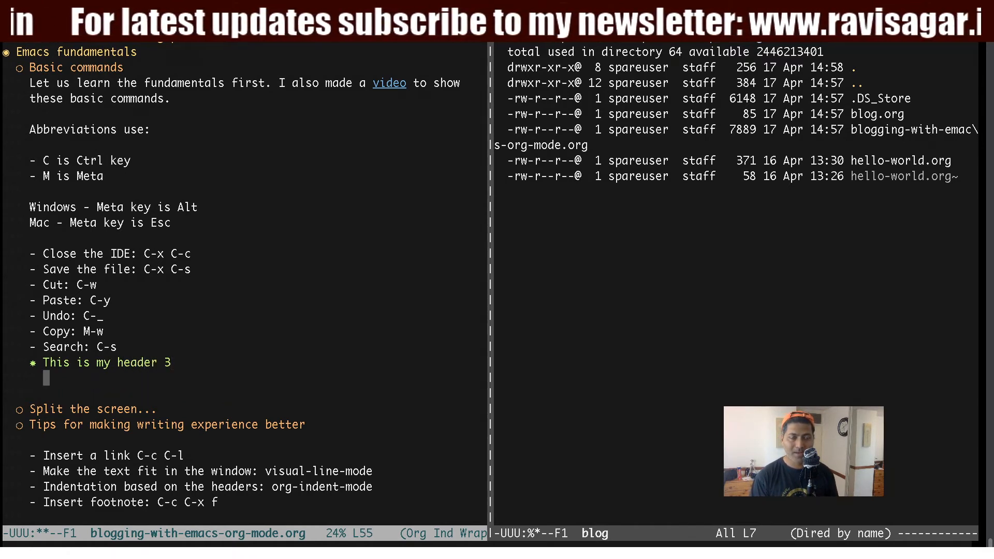
pyautogui.write('Thi')
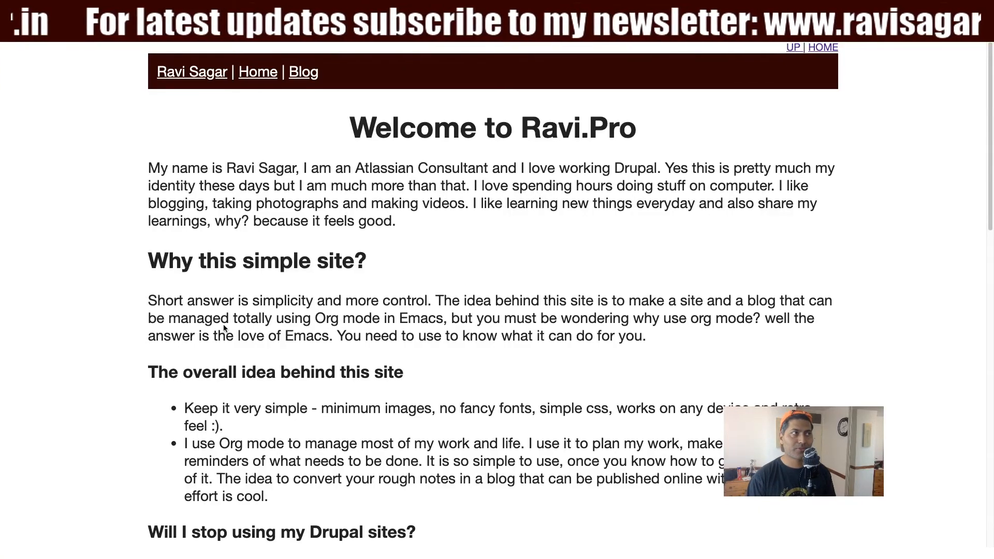
# Browse the Ravi.Pro blog list and view the Blogging with Emacs and Org Mode post.
pyautogui.scroll(-3)
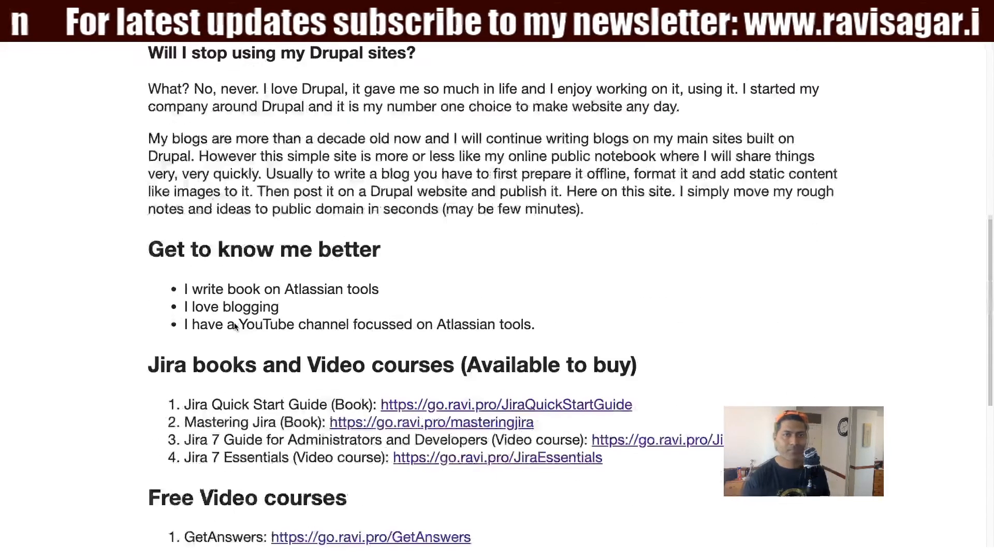
pyautogui.scroll(-3)
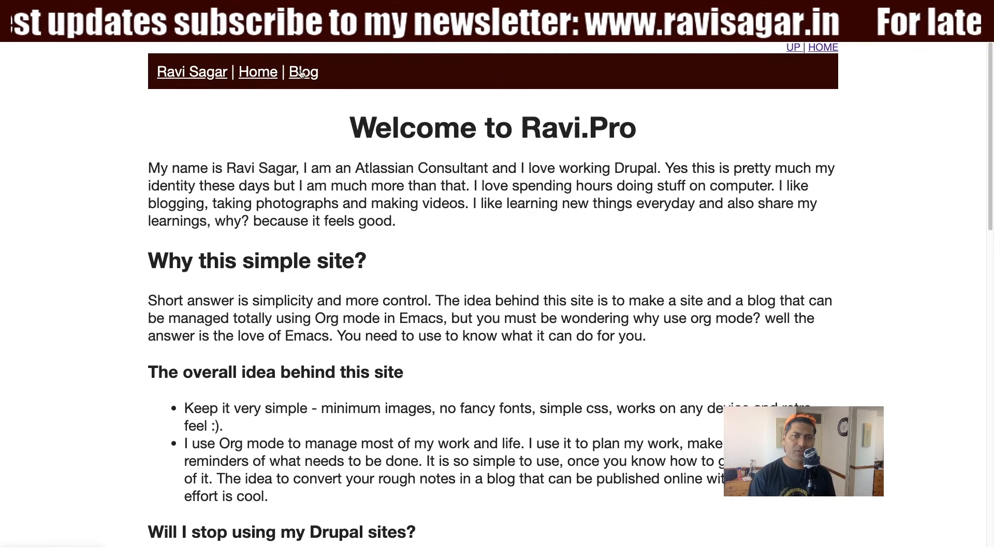
pyautogui.click(303, 72)
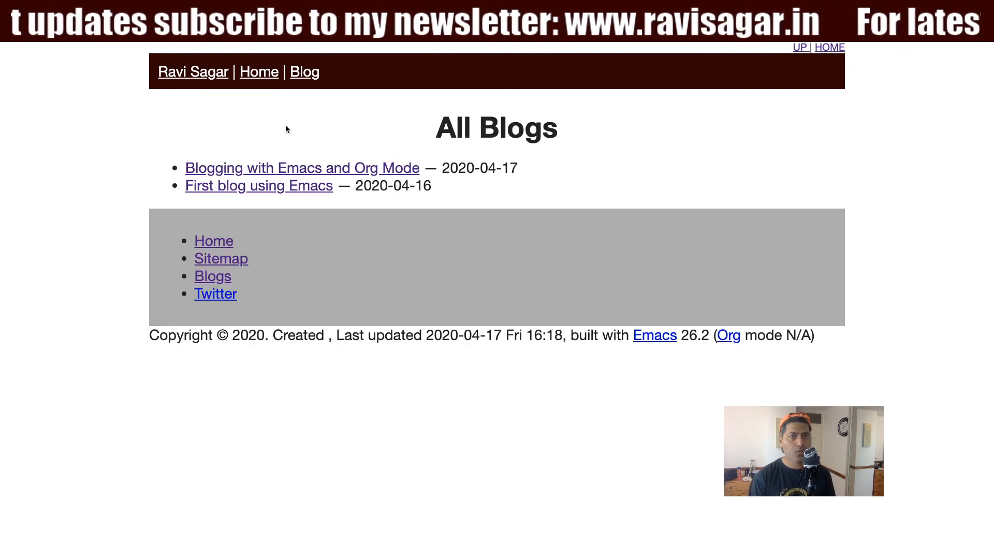
pyautogui.moveTo(261, 171)
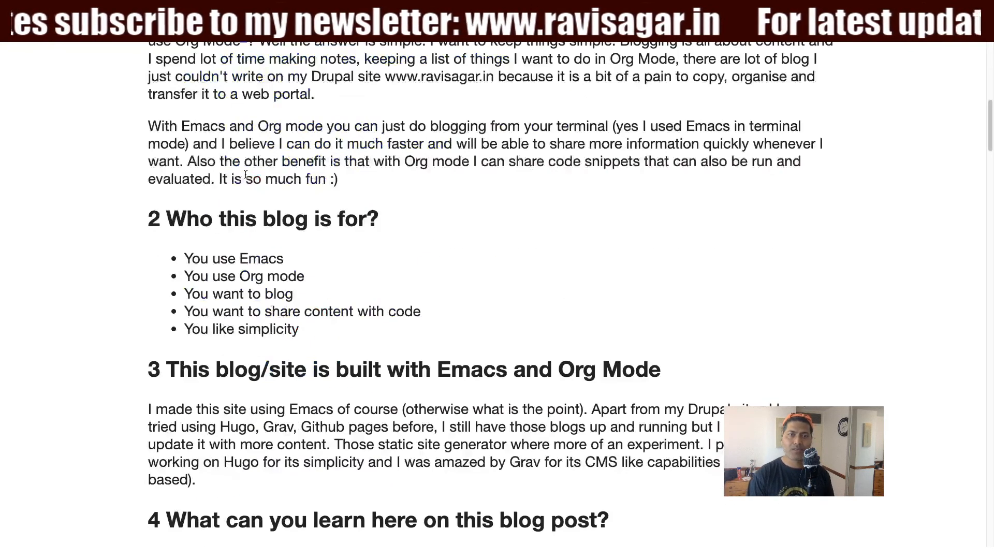
pyautogui.scroll(-3)
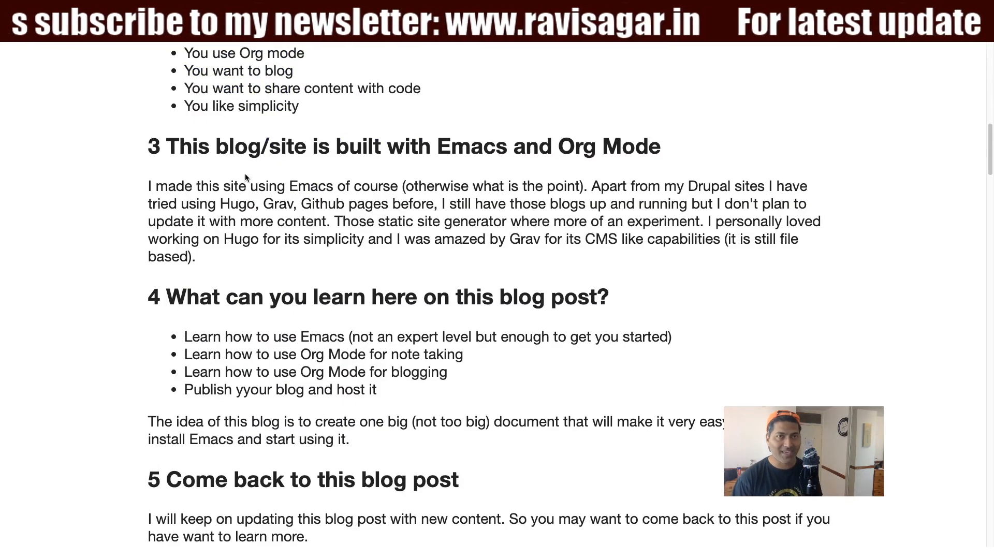
pyautogui.scroll(-3)
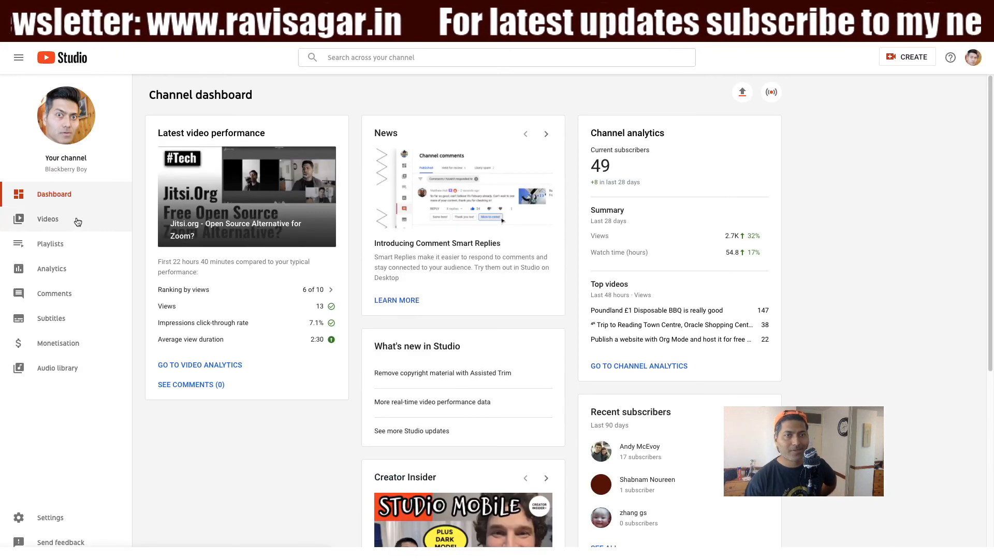
# Show the channel's uploaded videos, including the Org Mode website publishing video.
pyautogui.click(47, 220)
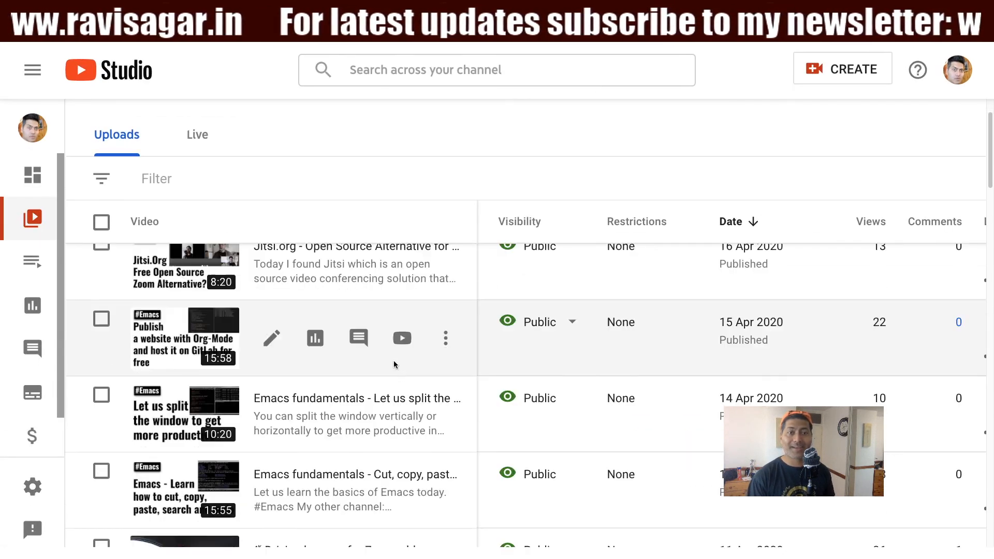
pyautogui.scroll(-3)
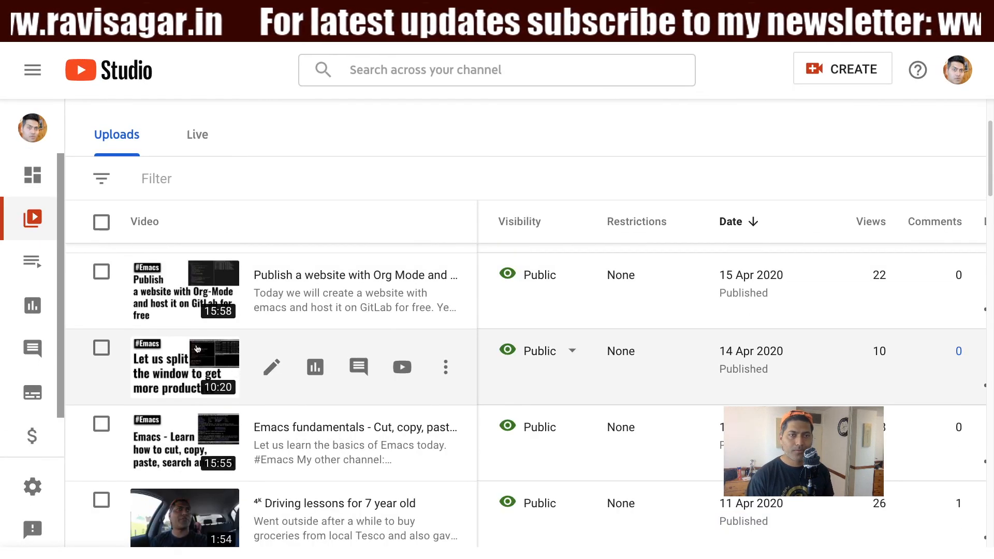